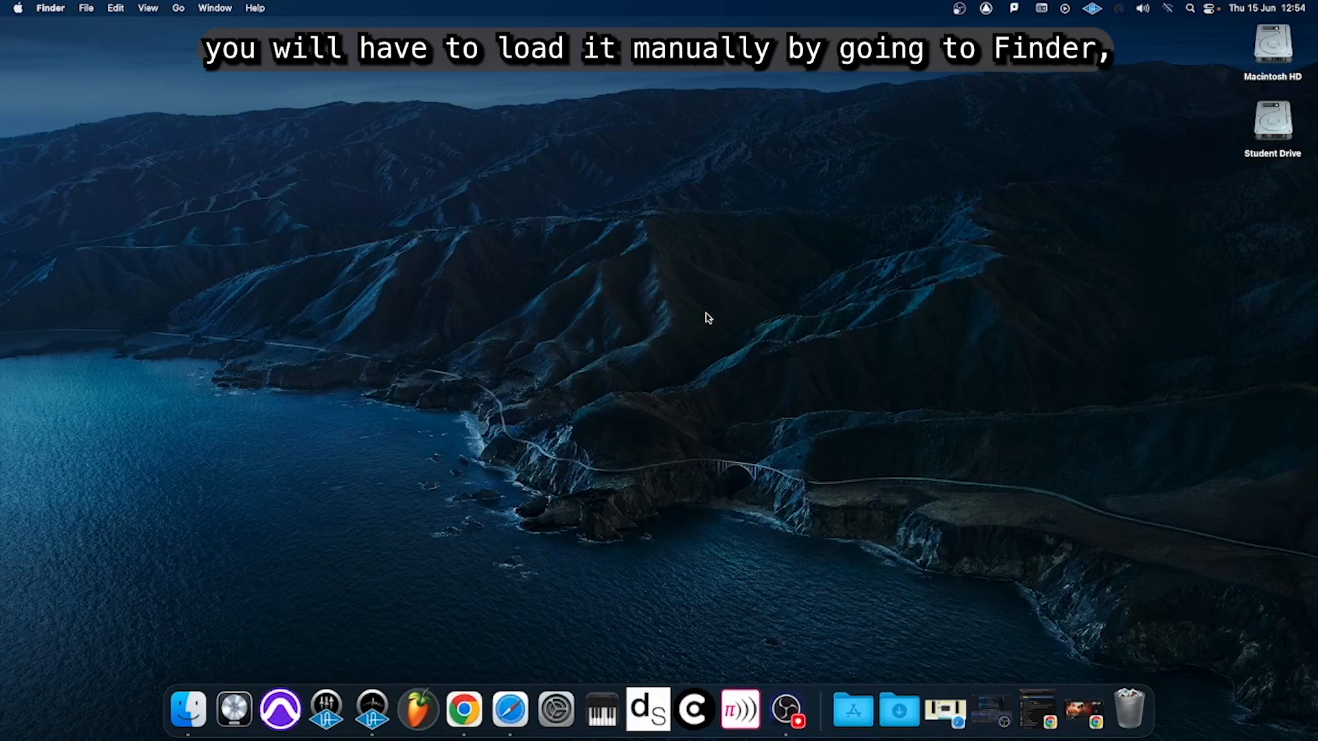
Launch the Universal Audio Console app from the Applications folder in a new Finder window
click(187, 710)
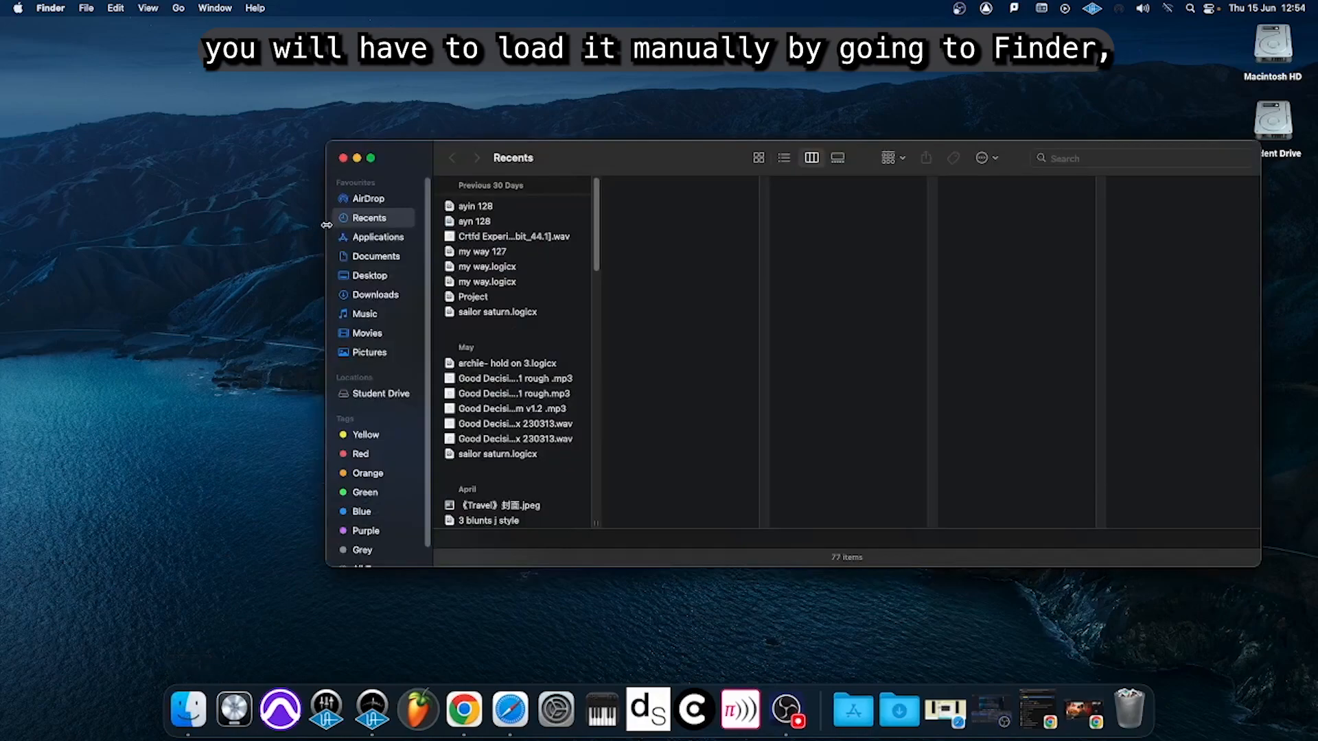
click(377, 236)
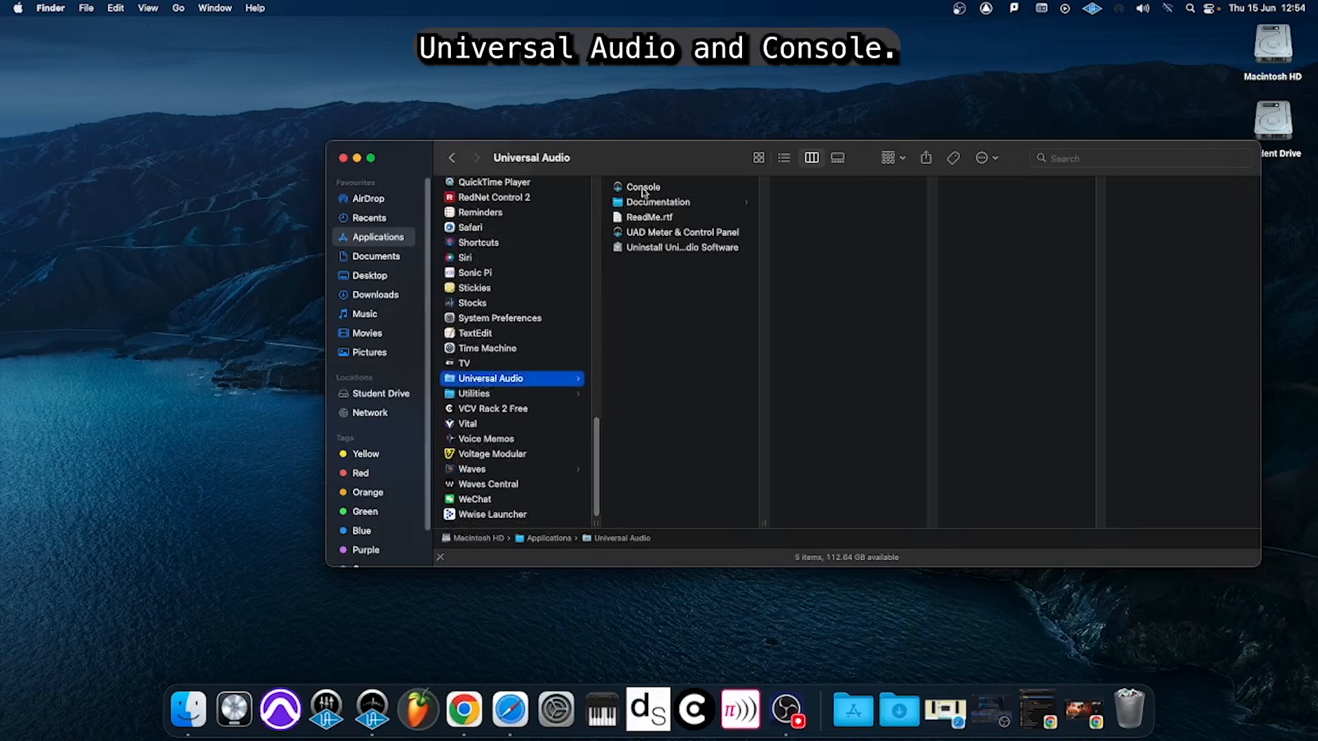
click(643, 187)
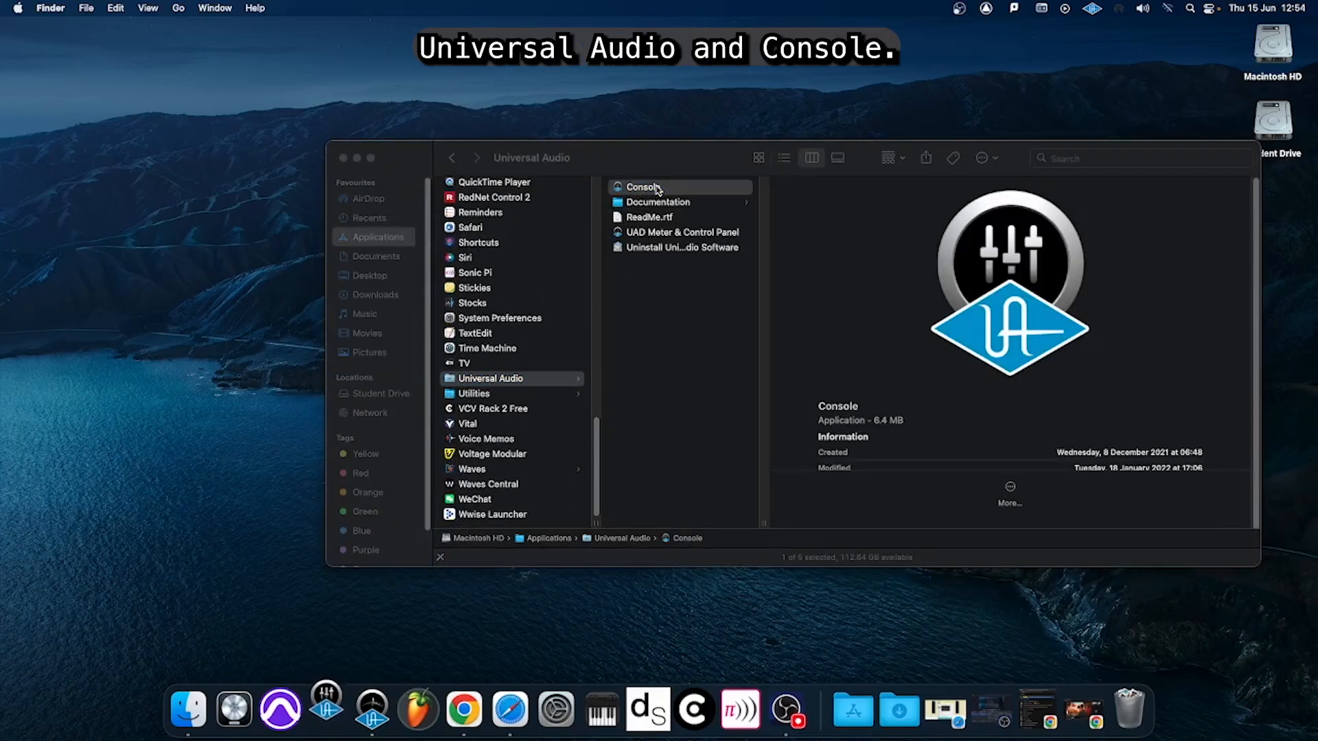
double_click(644, 187)
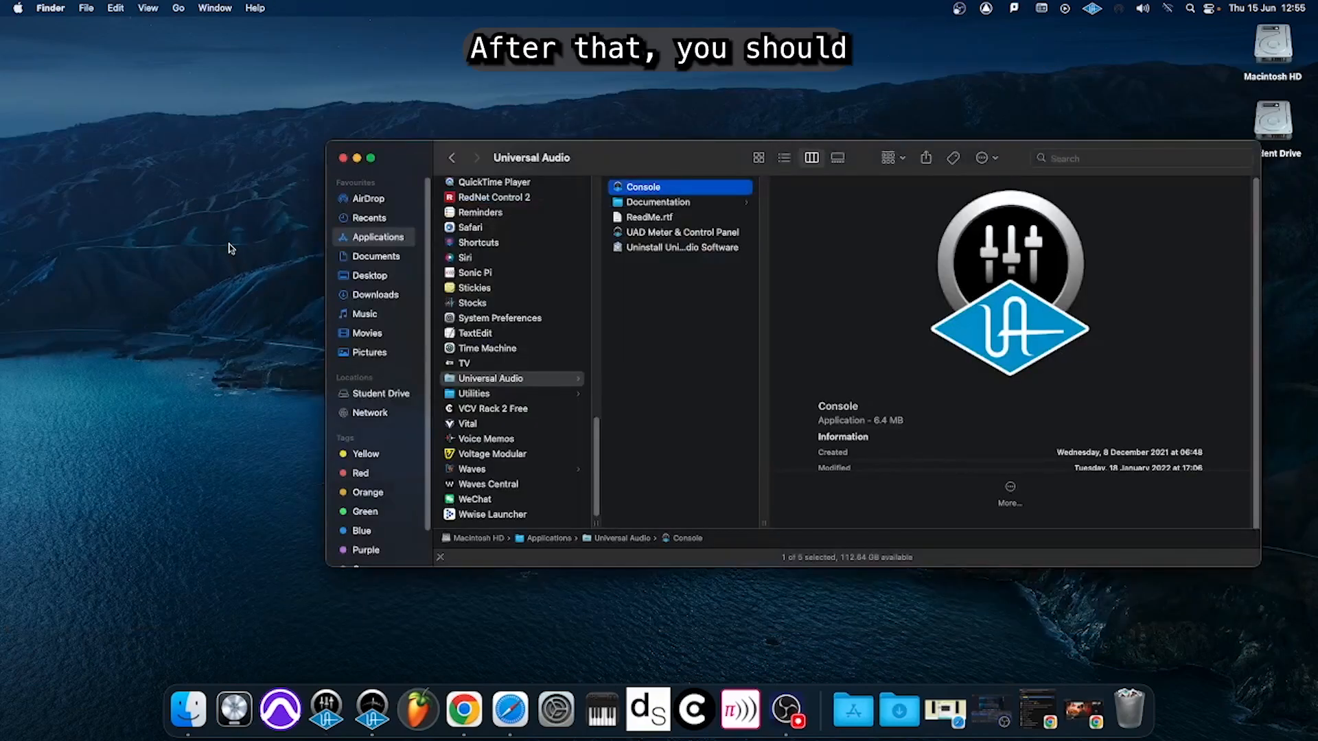
Open System Preferences from the Apple menu and select a preference pane
click(17, 8)
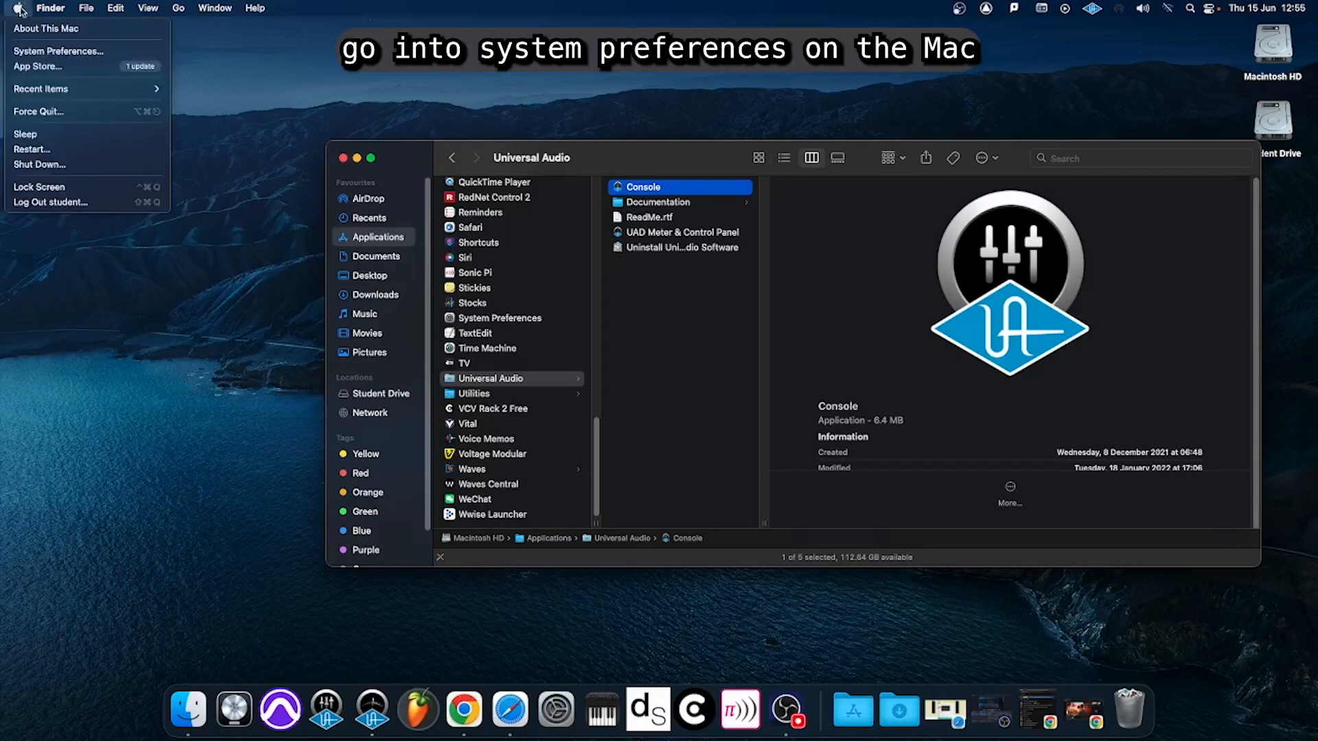
click(59, 52)
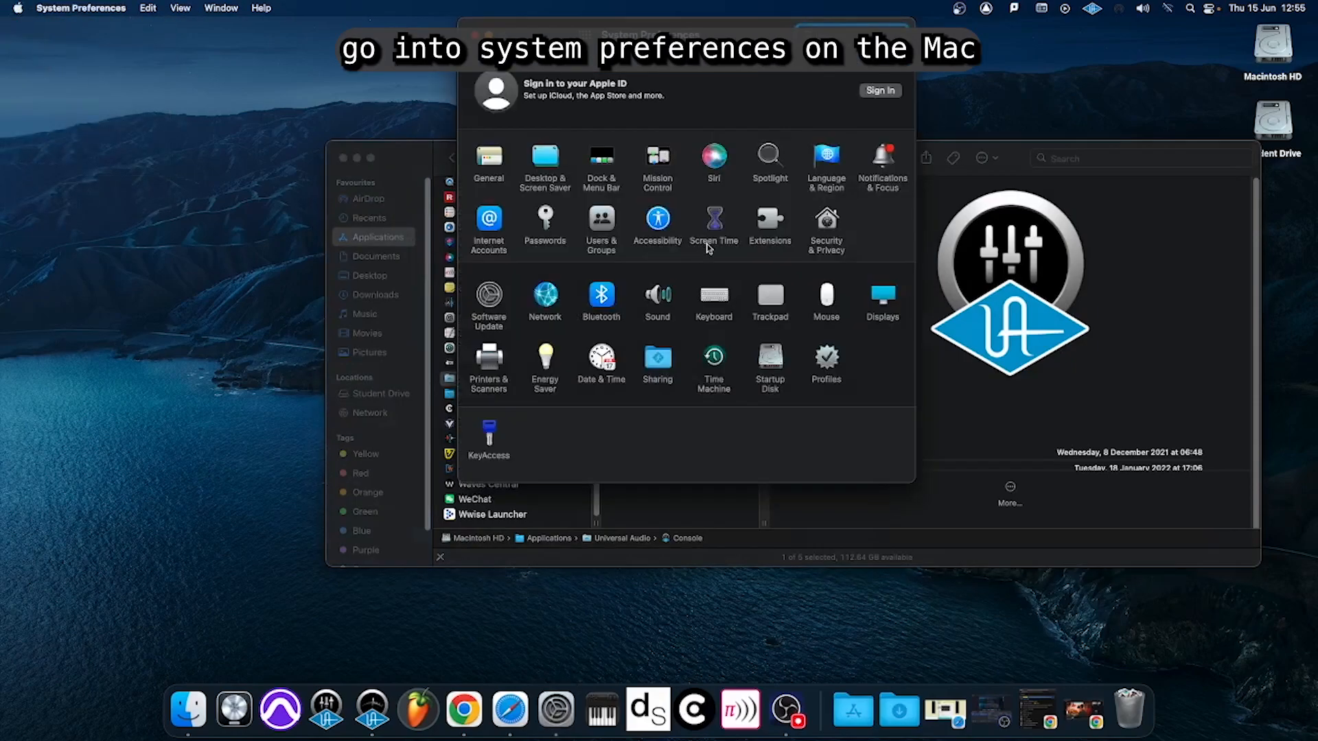
click(658, 298)
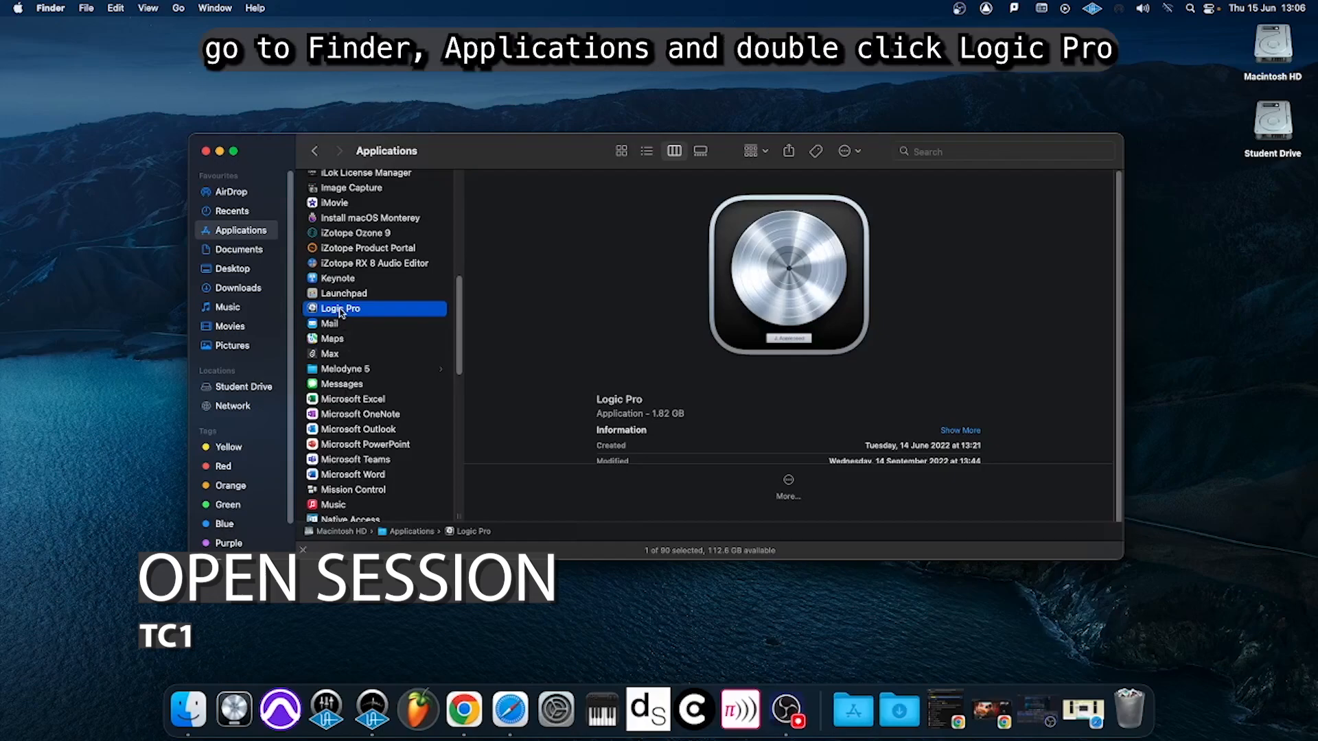
Launch Logic Pro from the Applications folder
double_click(341, 308)
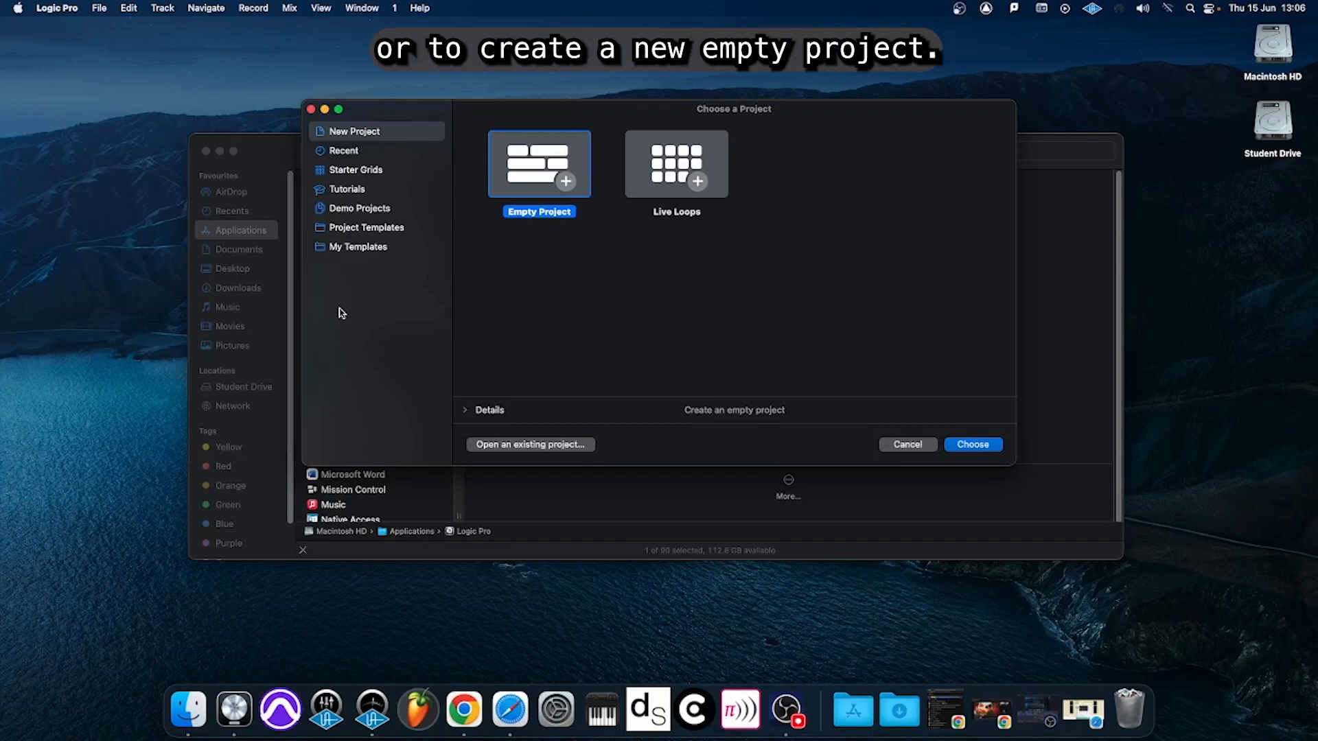
mouse_move(468, 296)
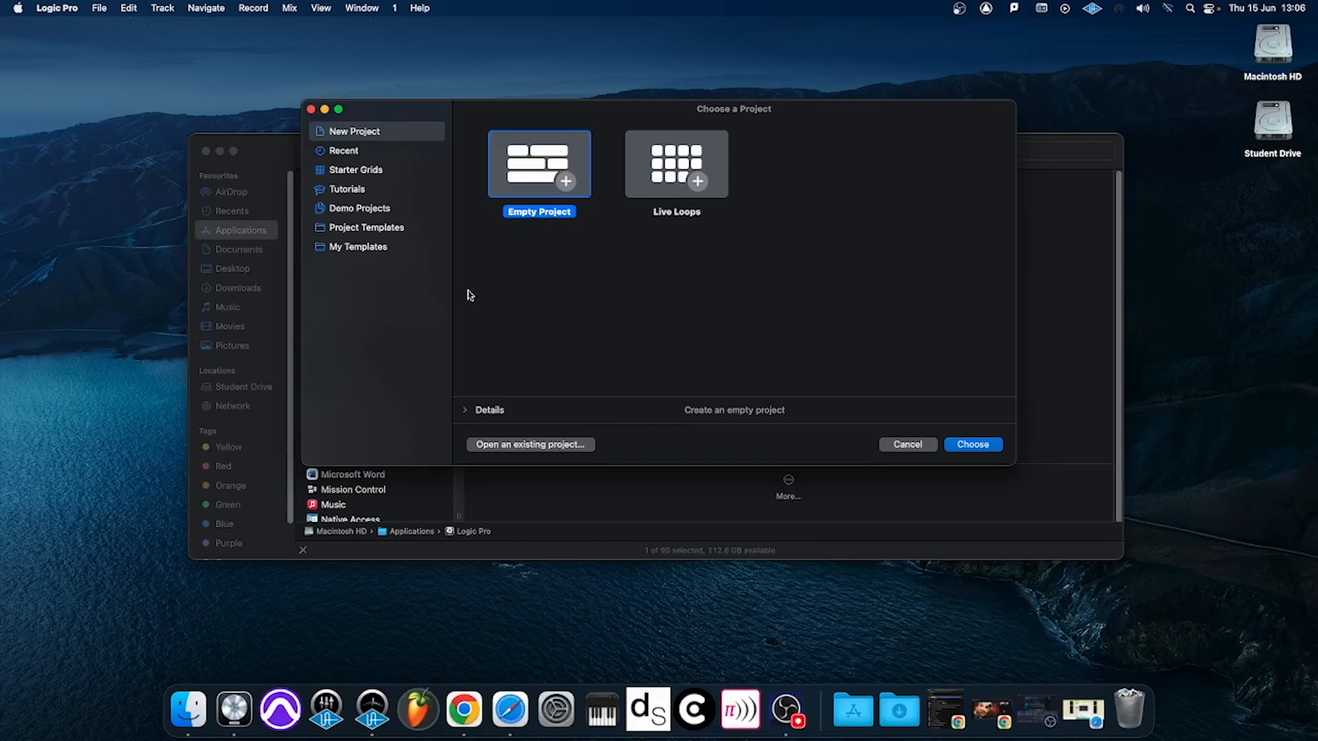
Create an Empty Project with a single Audio track, Audio 1
click(907, 444)
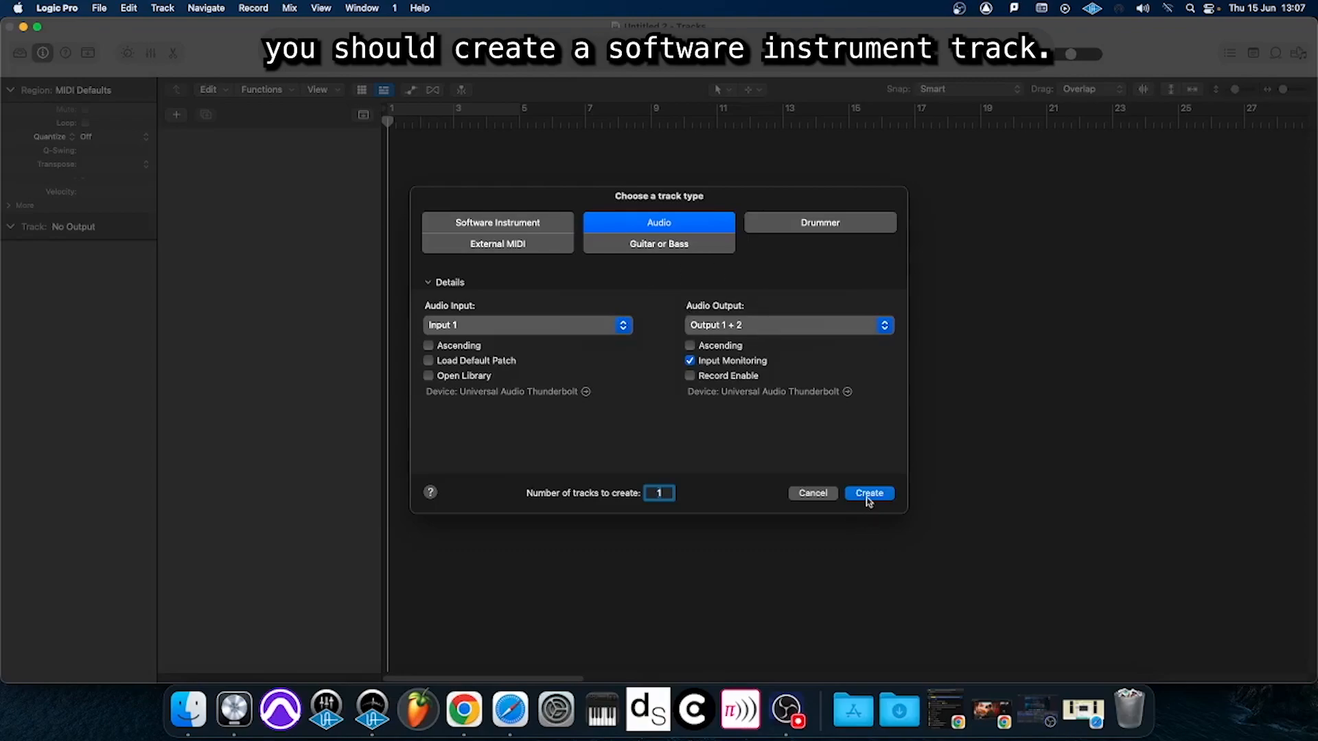
click(869, 494)
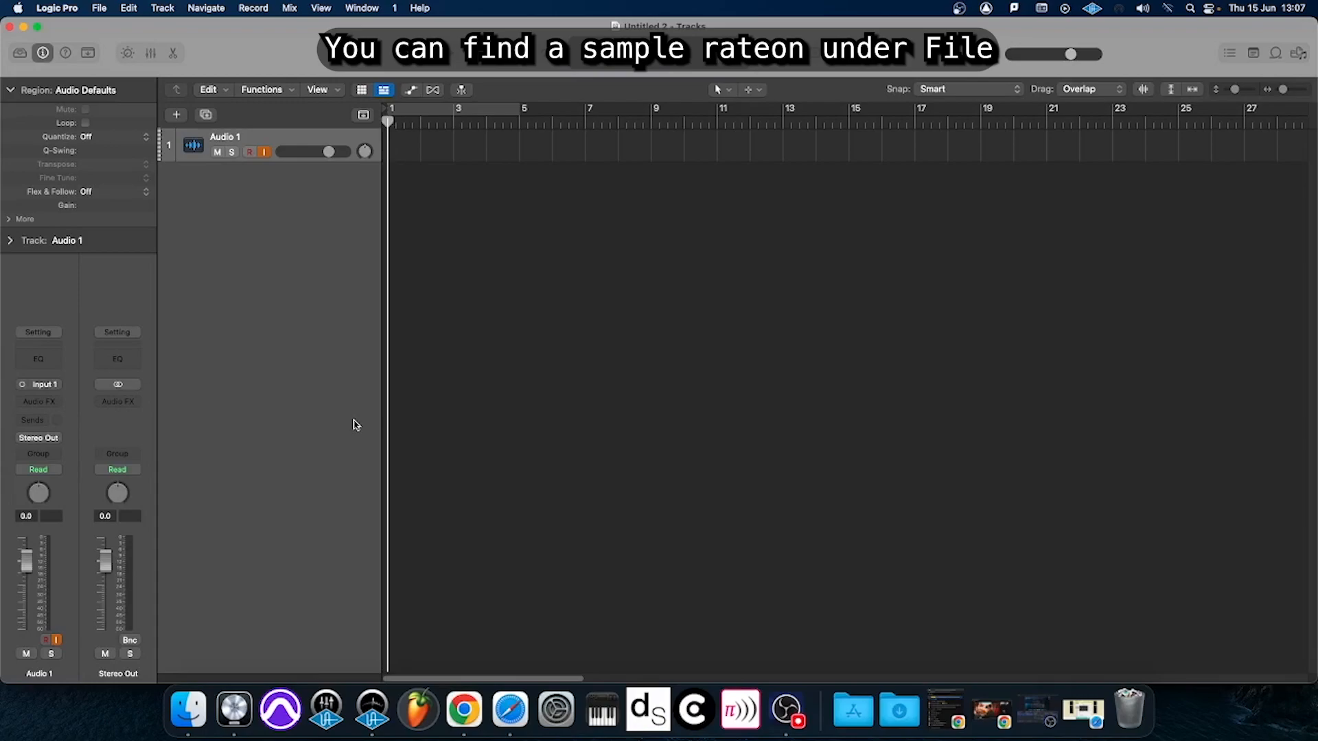
Verify the 44.1 kHz sample rate in Audio project settings, then seek the bit-depth preference
click(99, 7)
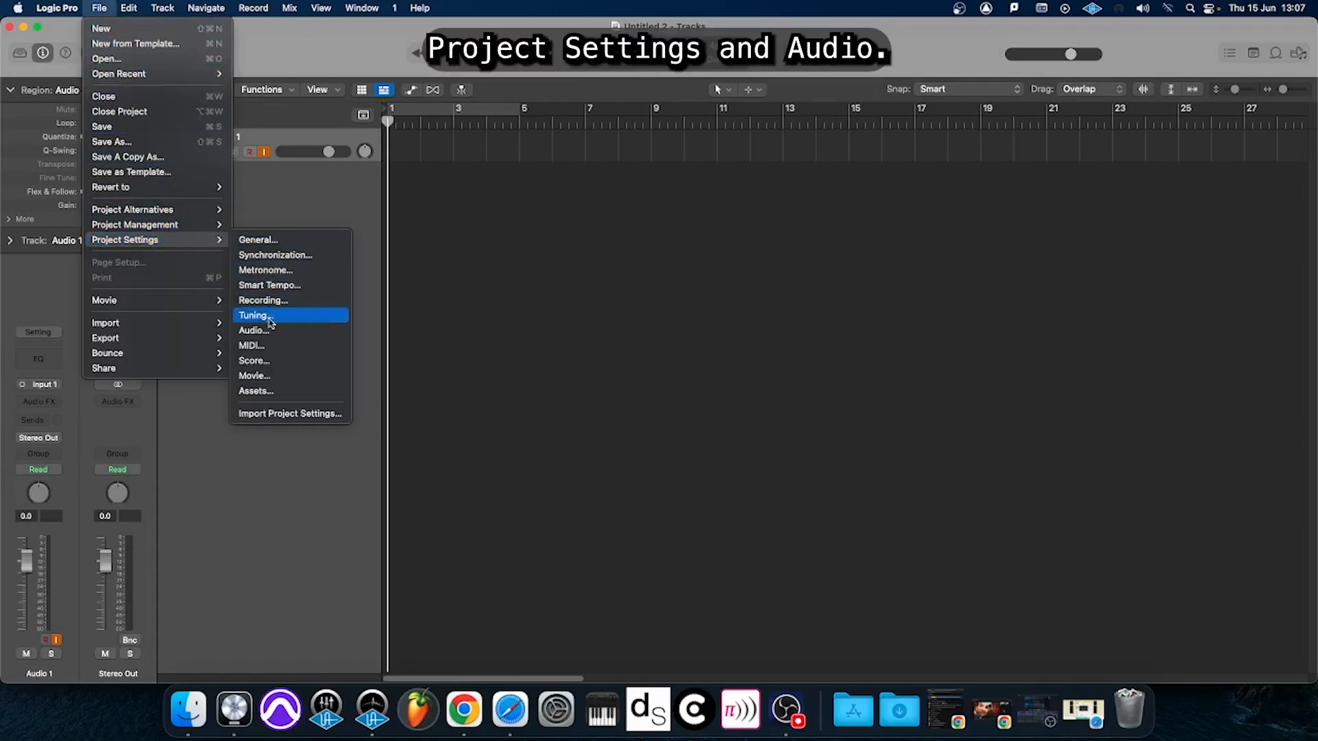
click(253, 330)
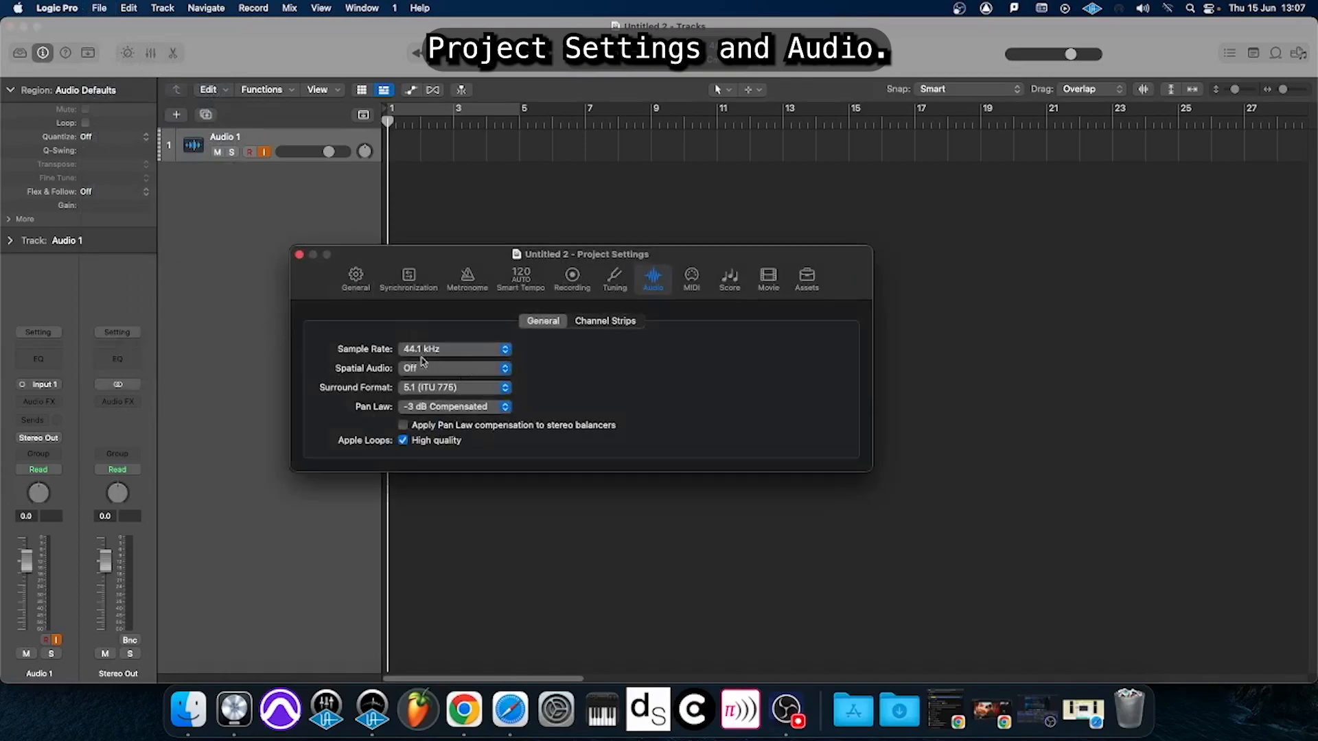
click(299, 254)
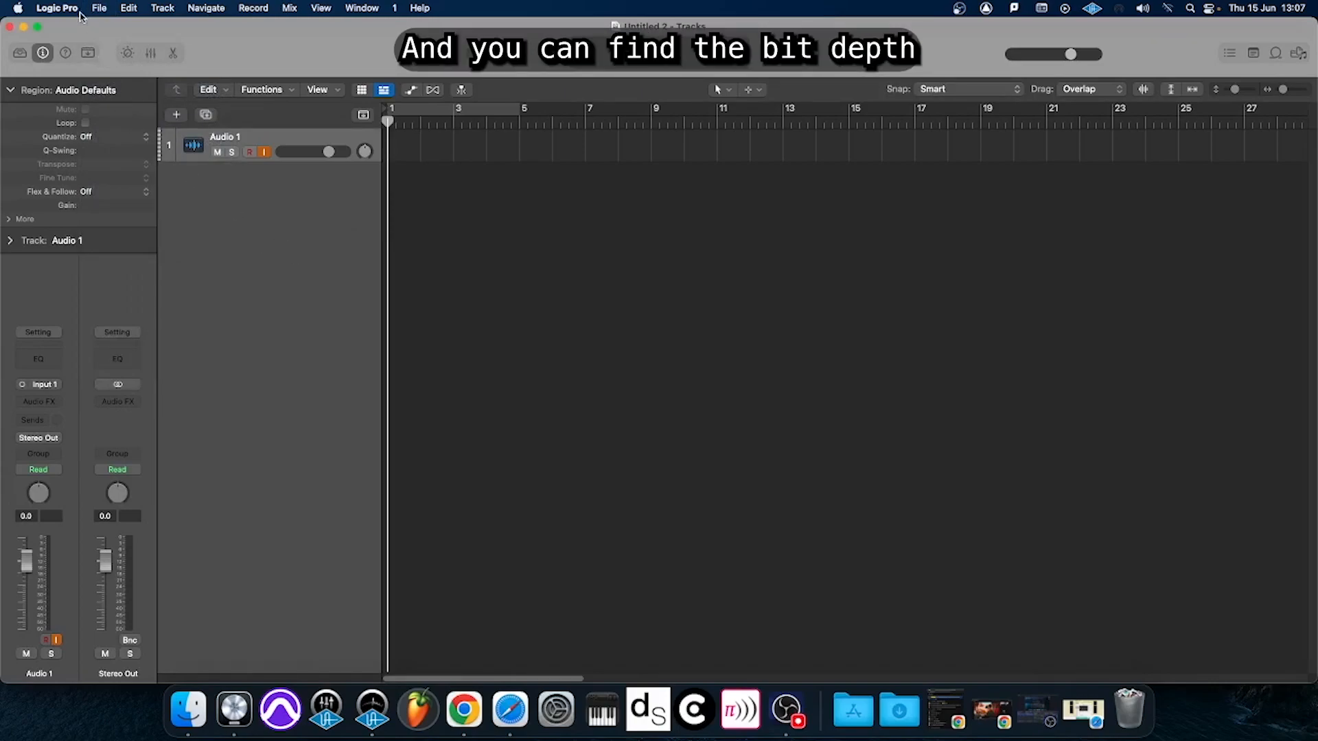
click(57, 8)
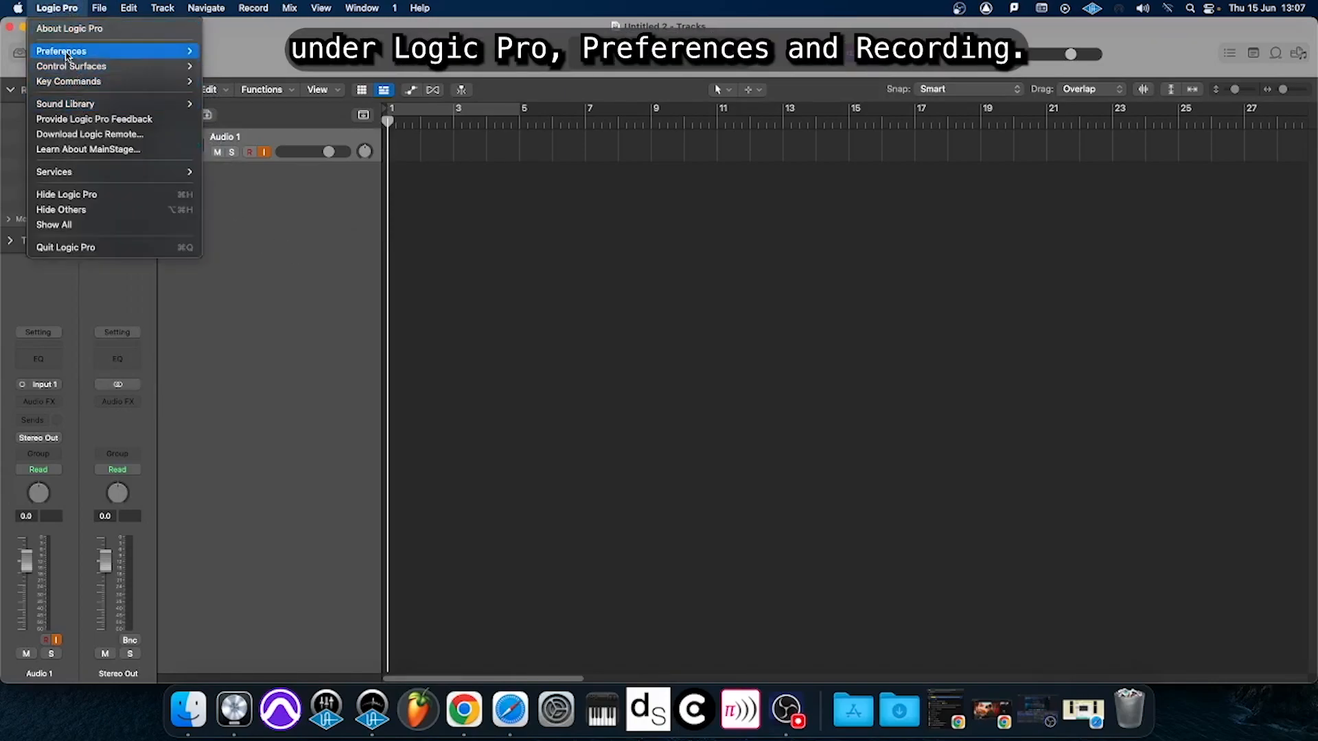